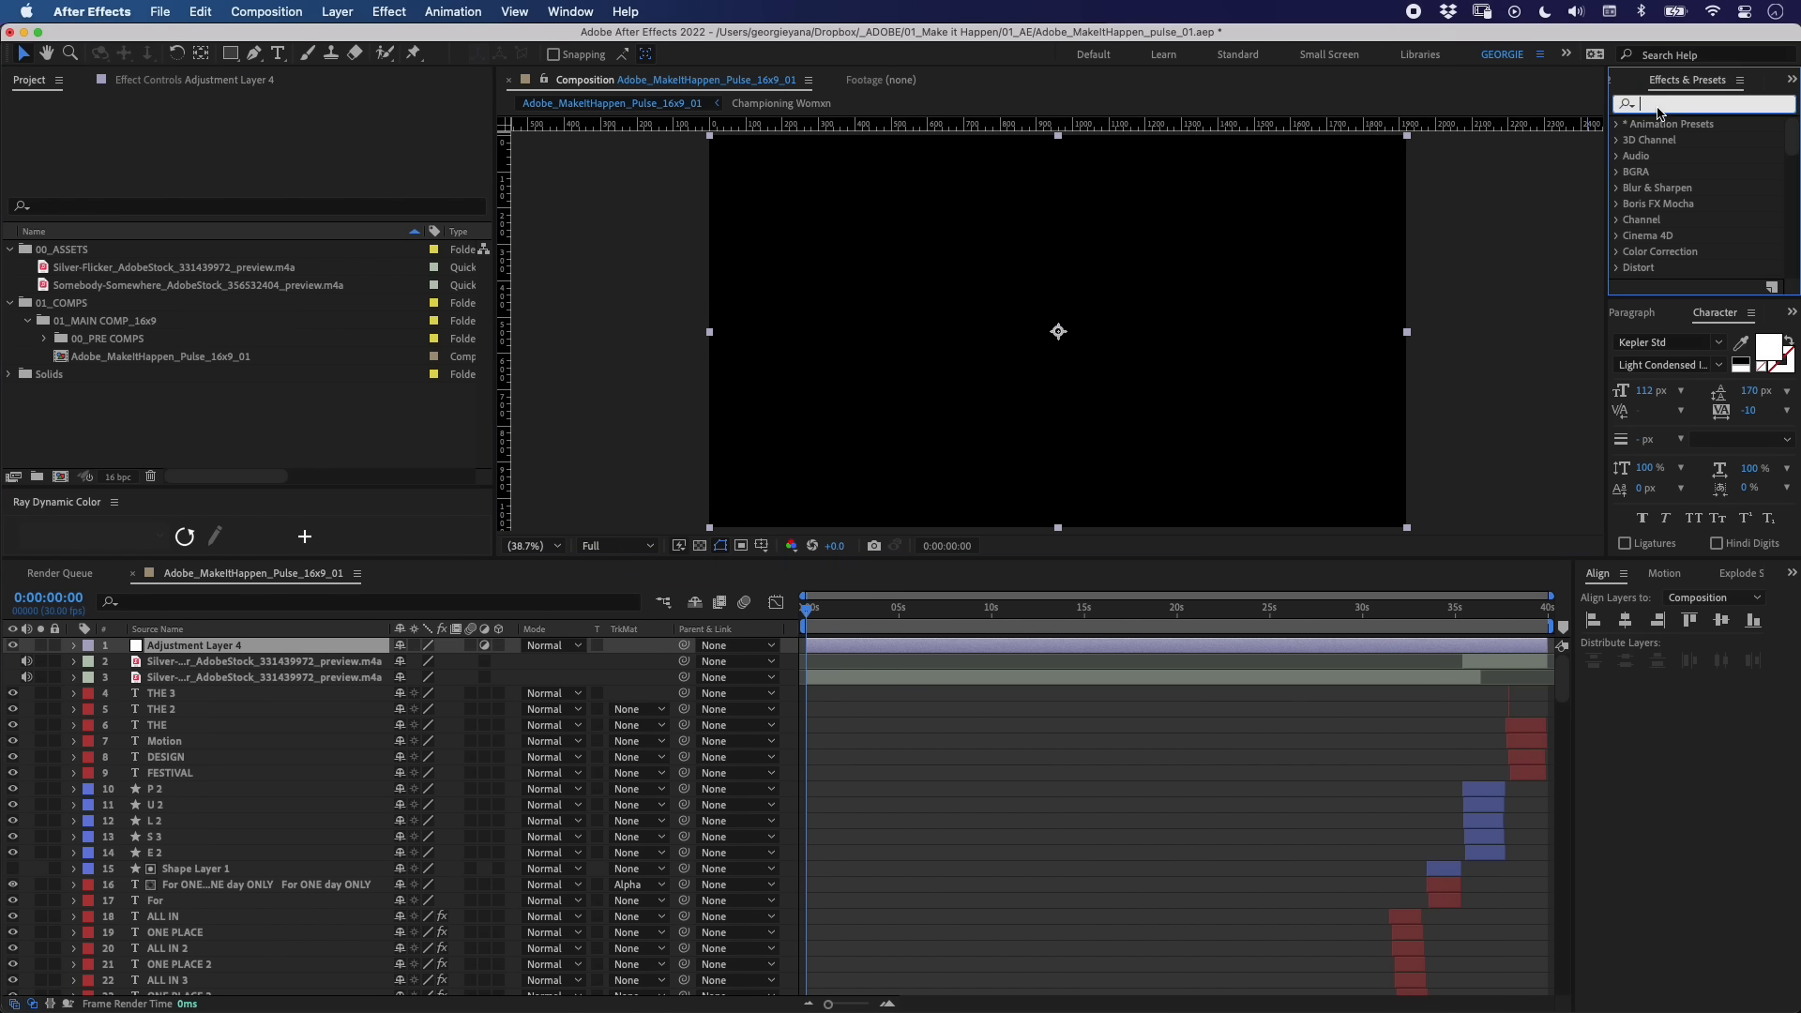
Step: Add Posterize Time at 18 fps to Adjustment Layer 4 and preview the stepped 'TO' text animation
type("posterize")
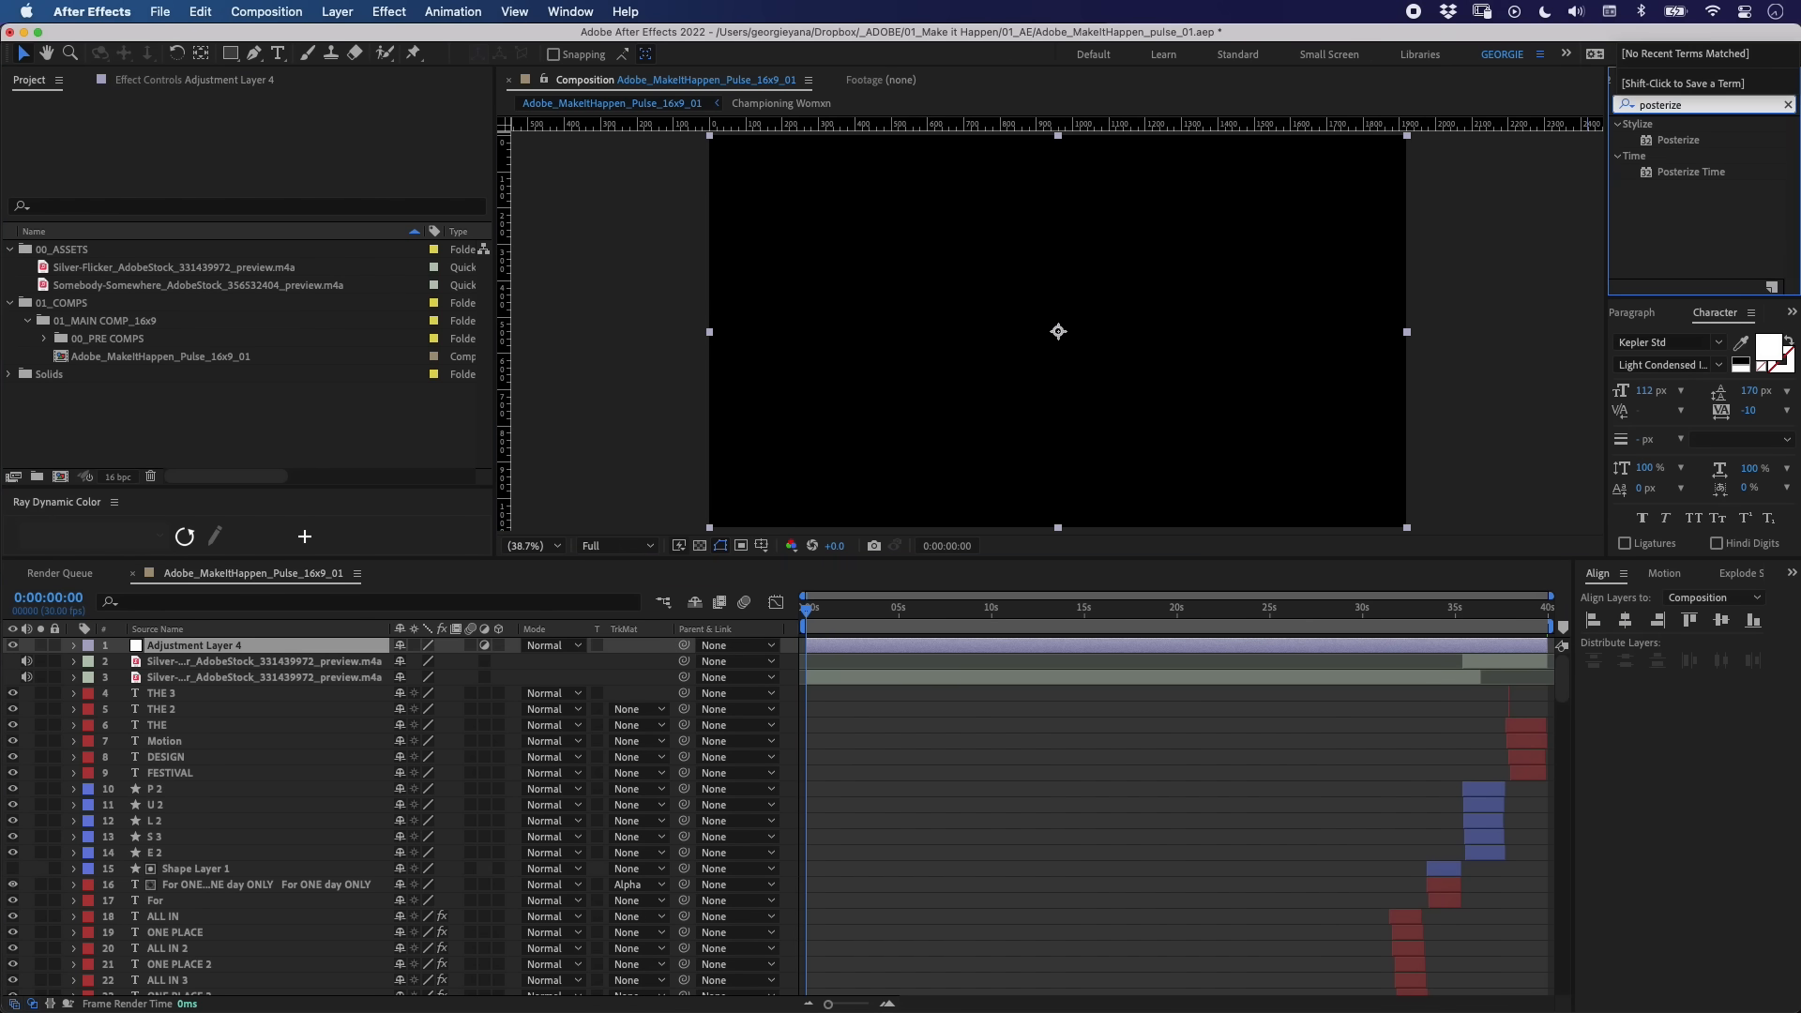
double_click(1690, 171)
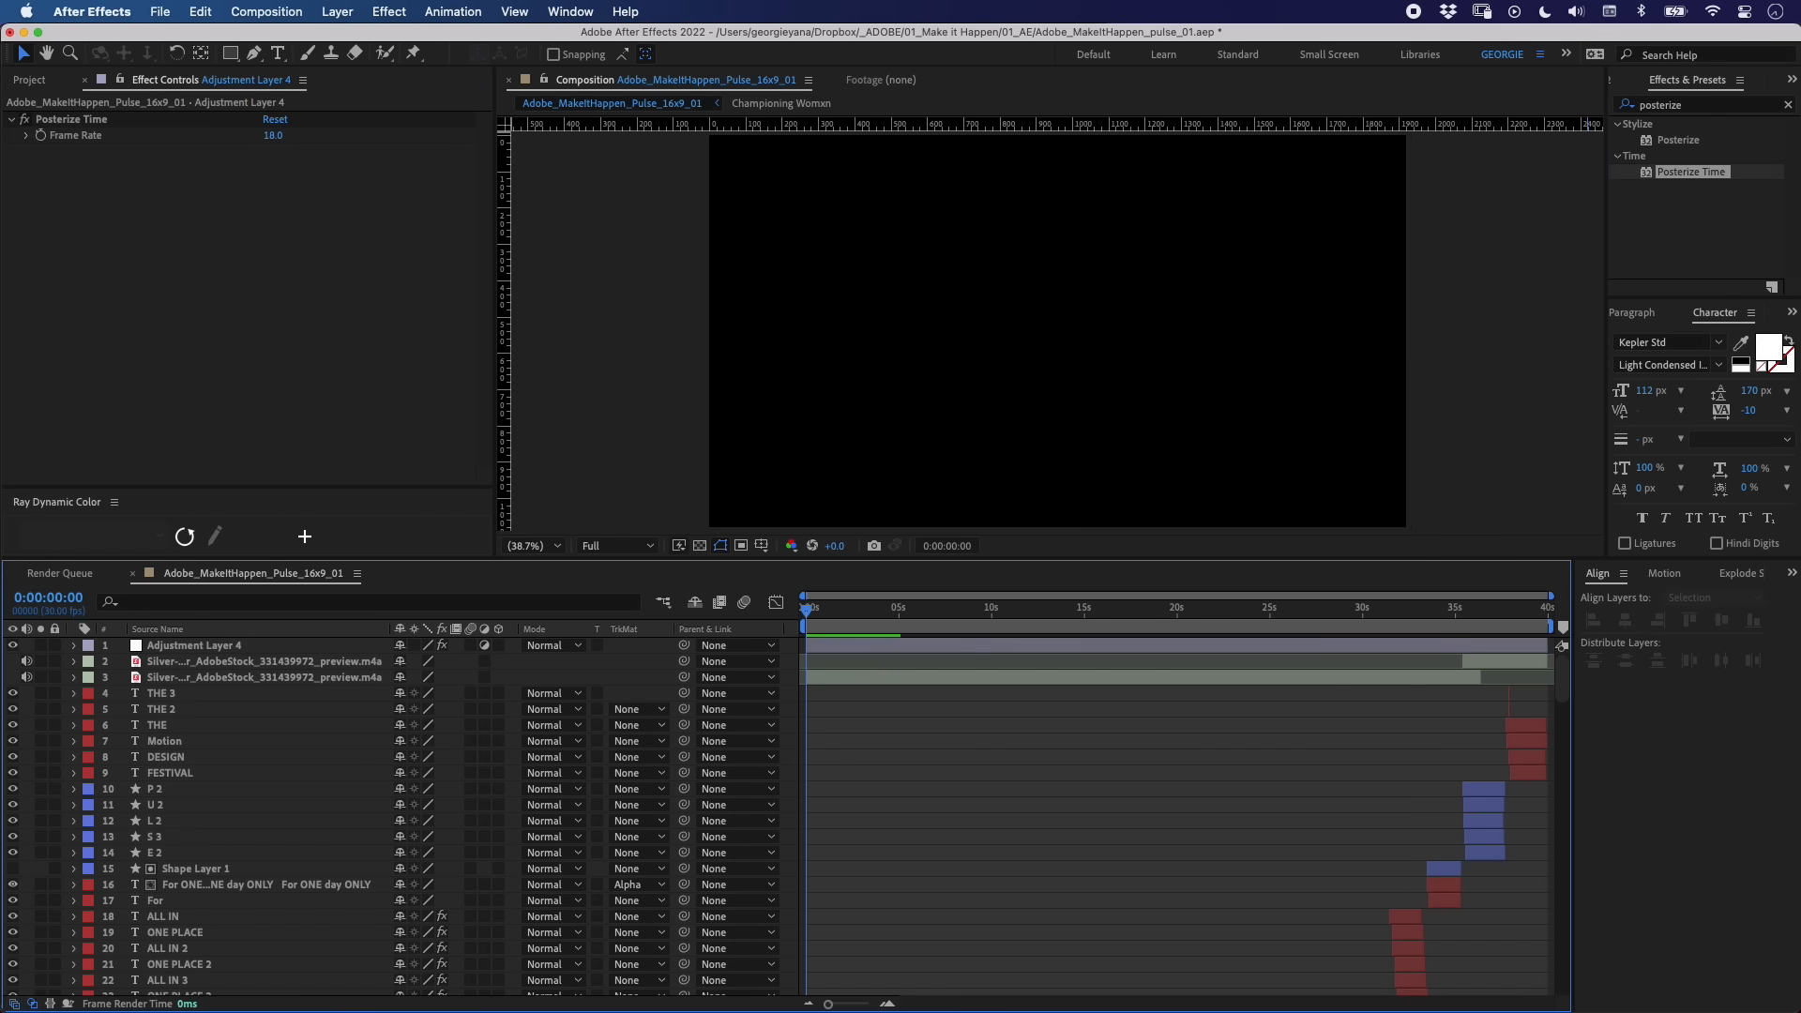
left_click(846, 635)
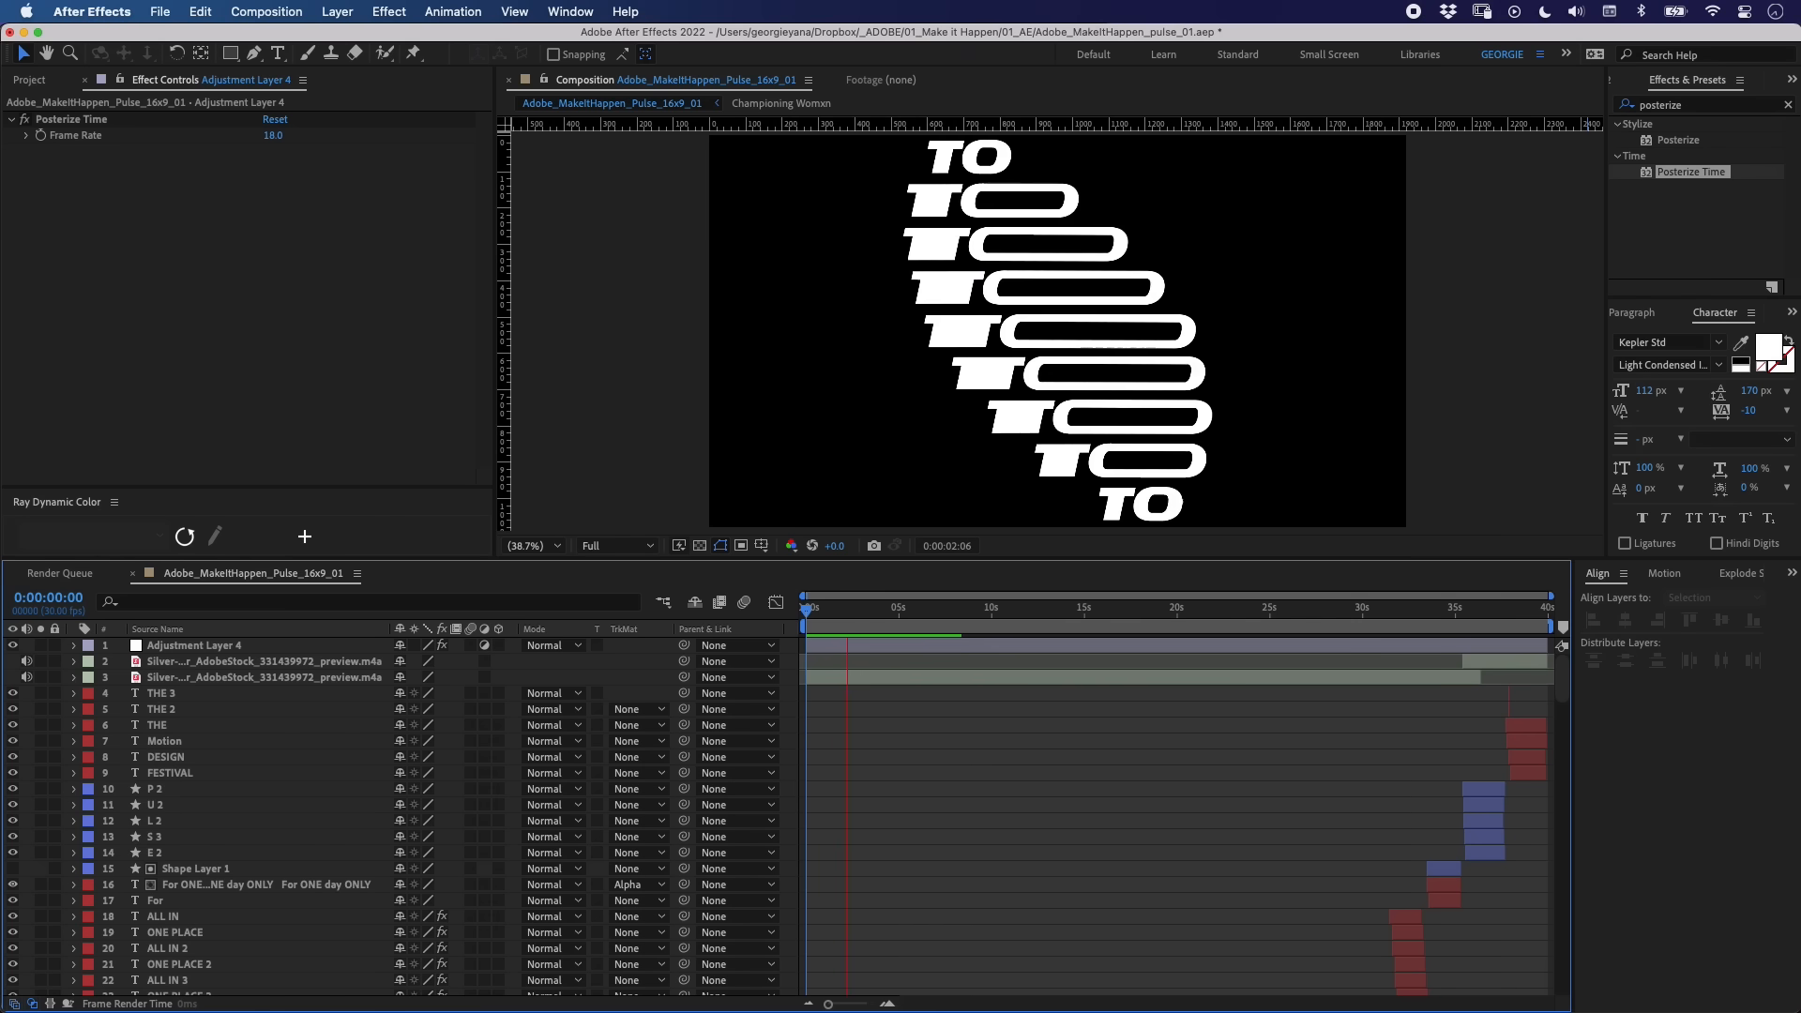